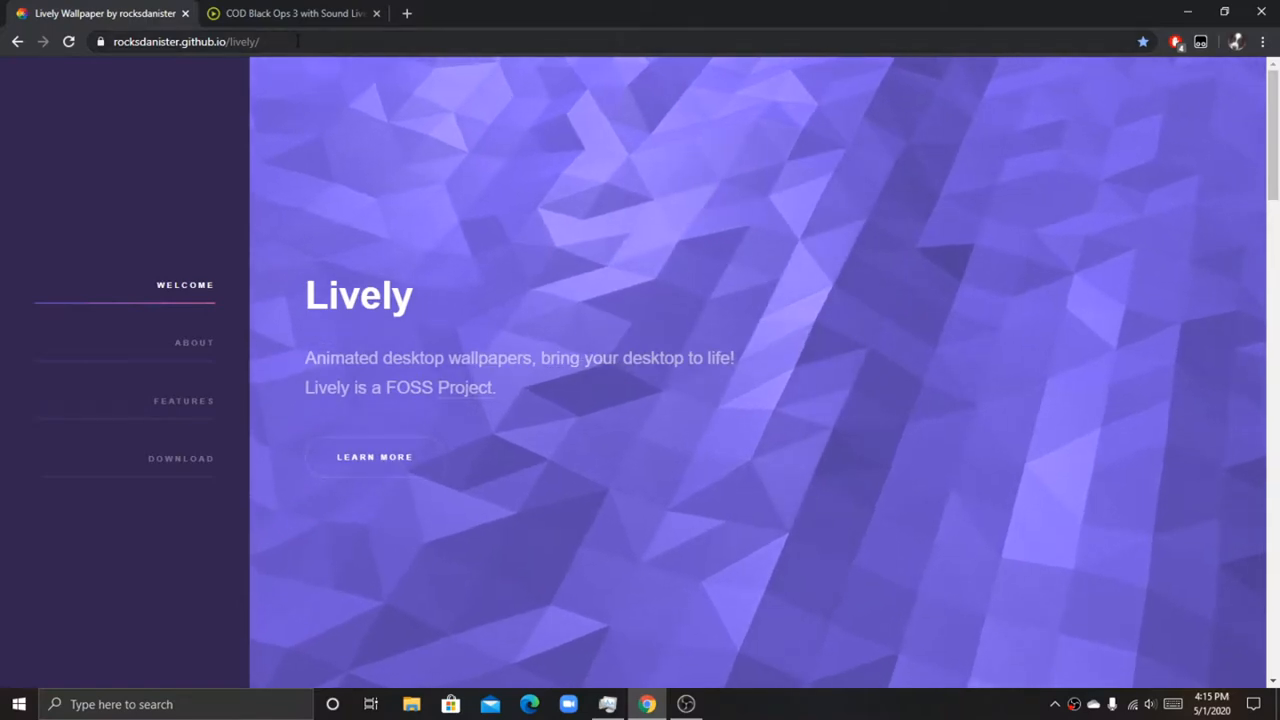
Step: Show the Lively site's Download section with the v0.9.5.5 installer and portable build
{"action": "left_click", "coordinate": [186, 40]}
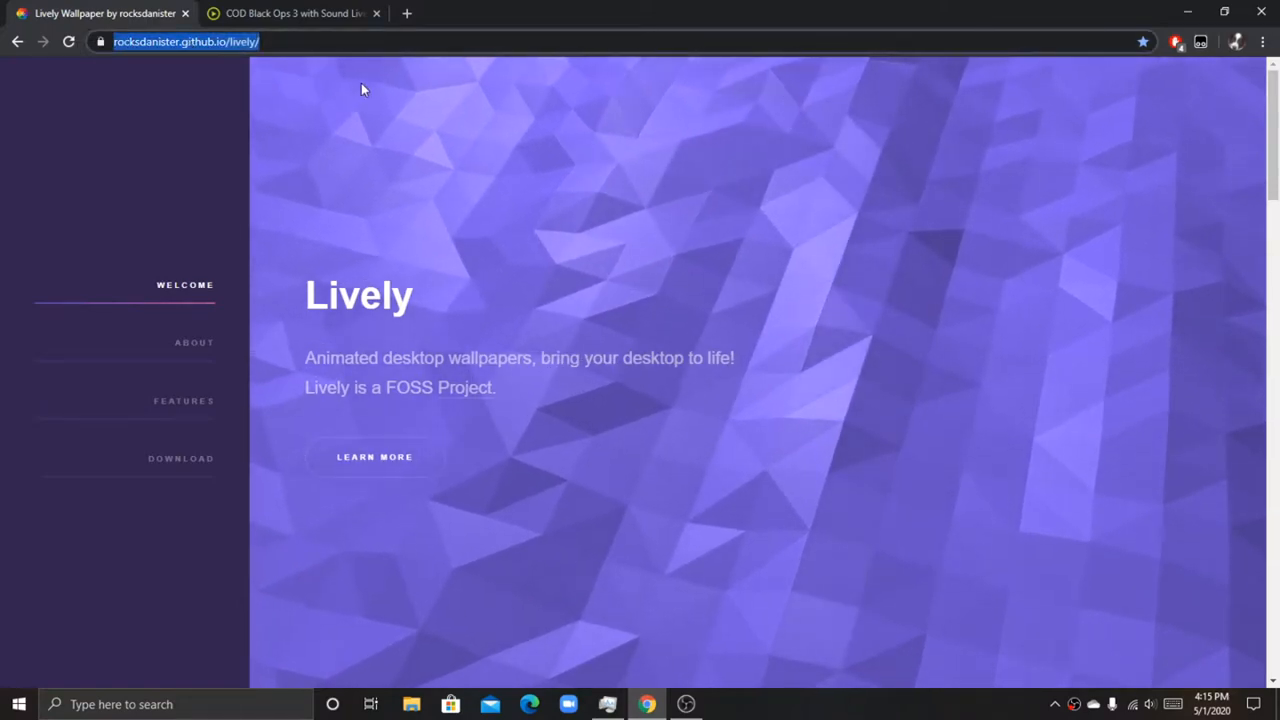
{"action": "mouse_move", "coordinate": [180, 470]}
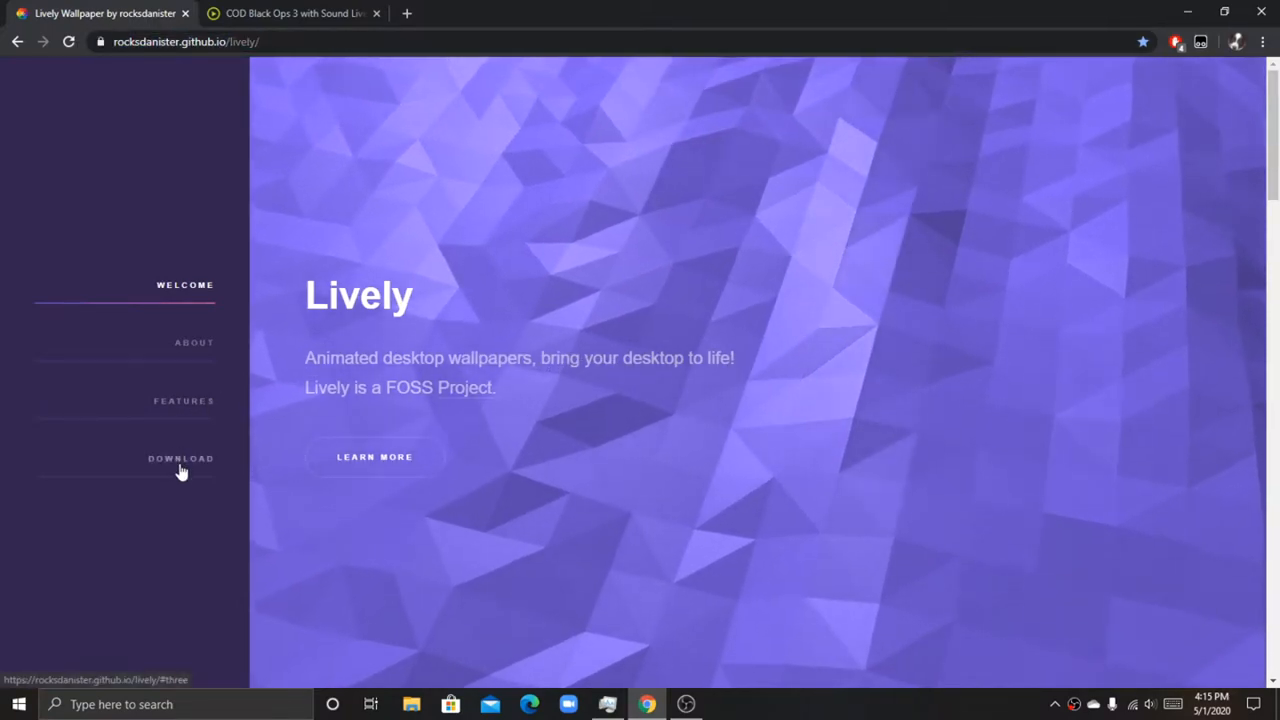
{"action": "left_click", "coordinate": [180, 458]}
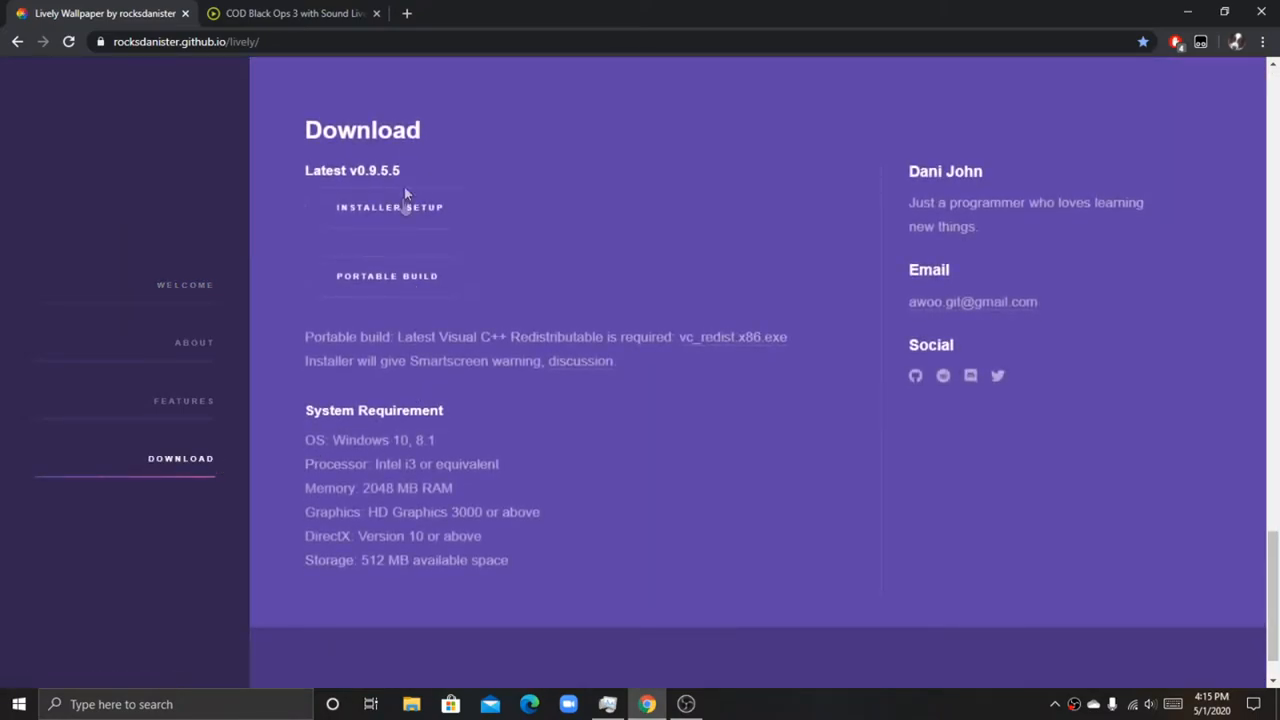
{"action": "mouse_move", "coordinate": [1188, 12]}
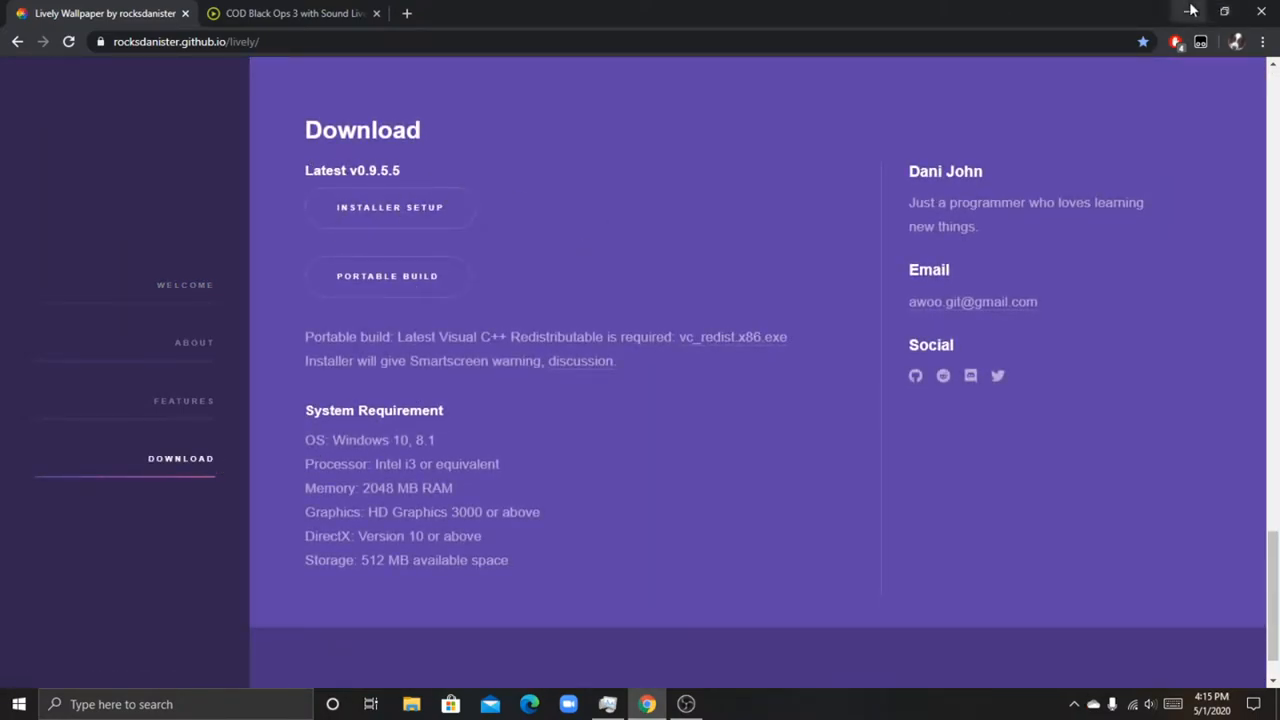
Step: Minimize Chrome, launch Lively from the desktop, dismiss the already-running notice and open it from the tray
{"action": "left_click", "coordinate": [1192, 12]}
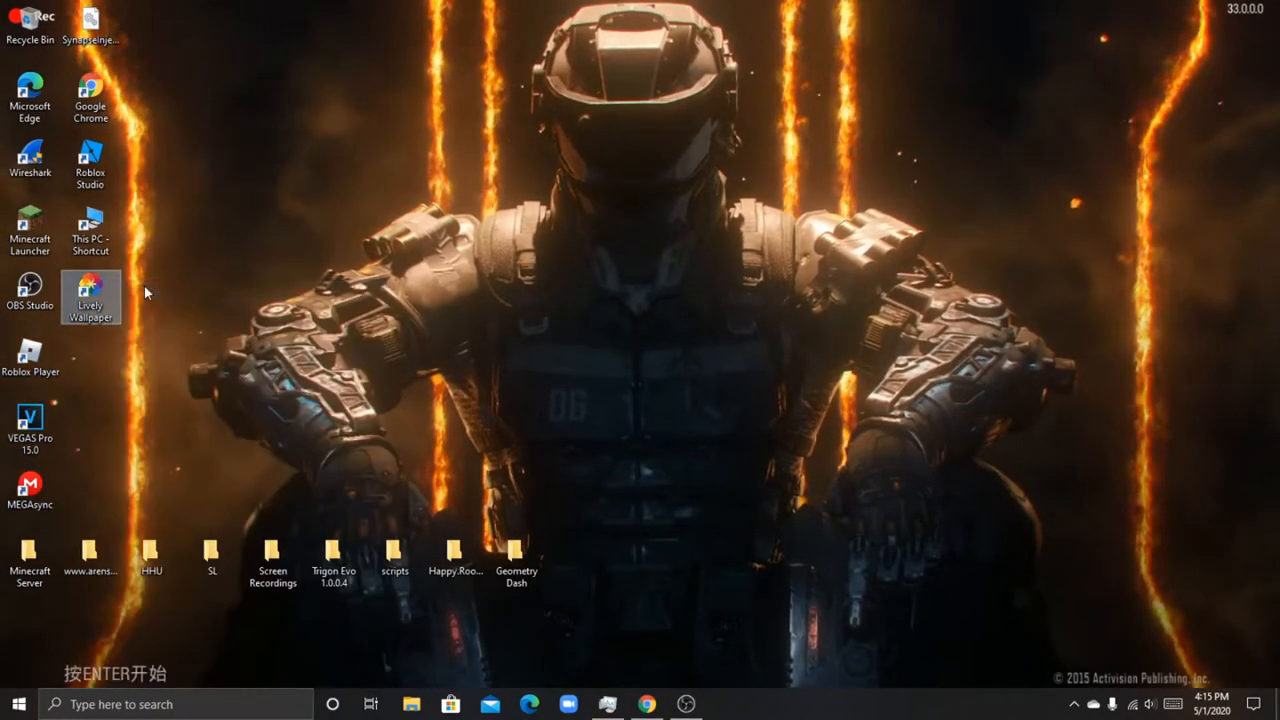
{"action": "mouse_move", "coordinate": [908, 312]}
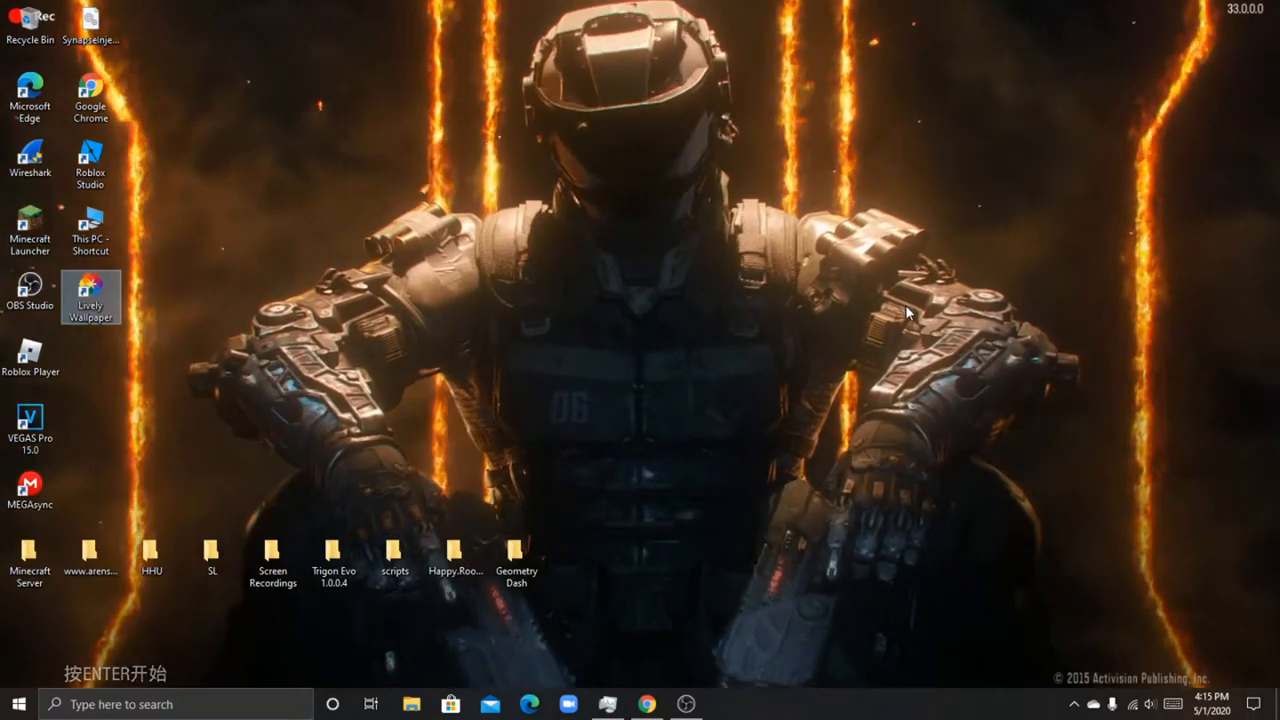
{"action": "left_click", "coordinate": [1074, 704]}
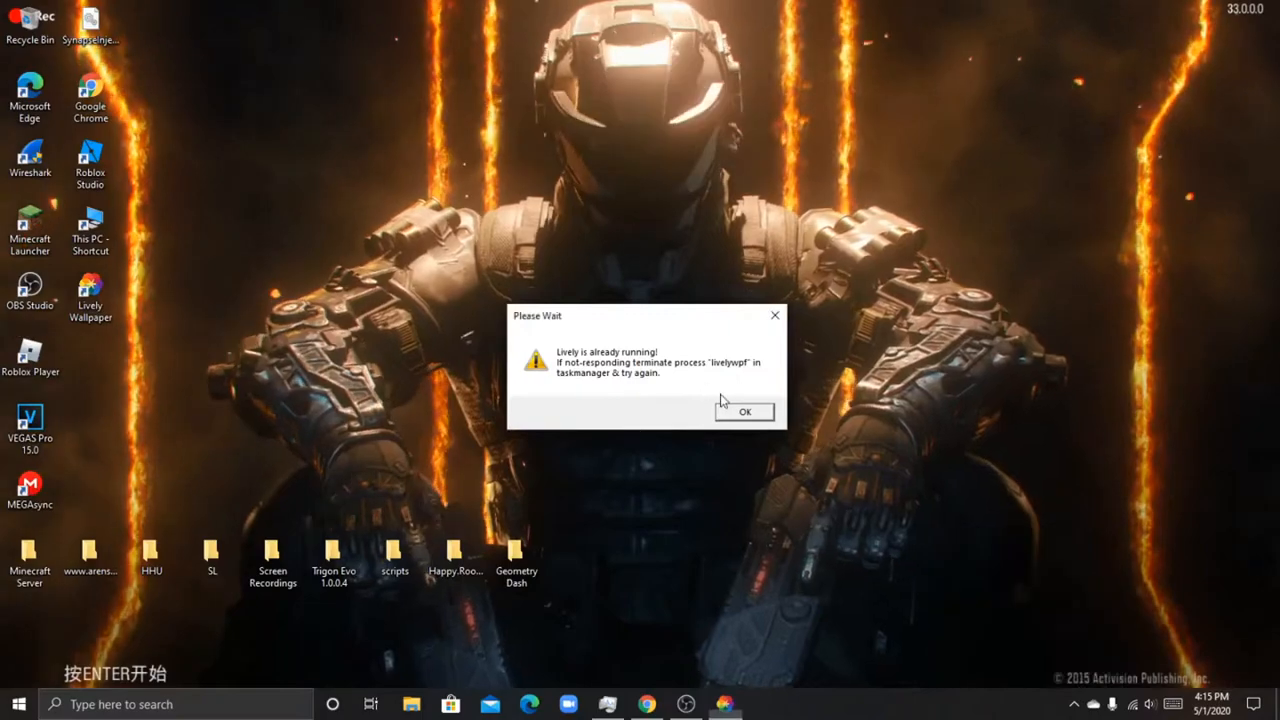
{"action": "left_click", "coordinate": [744, 412]}
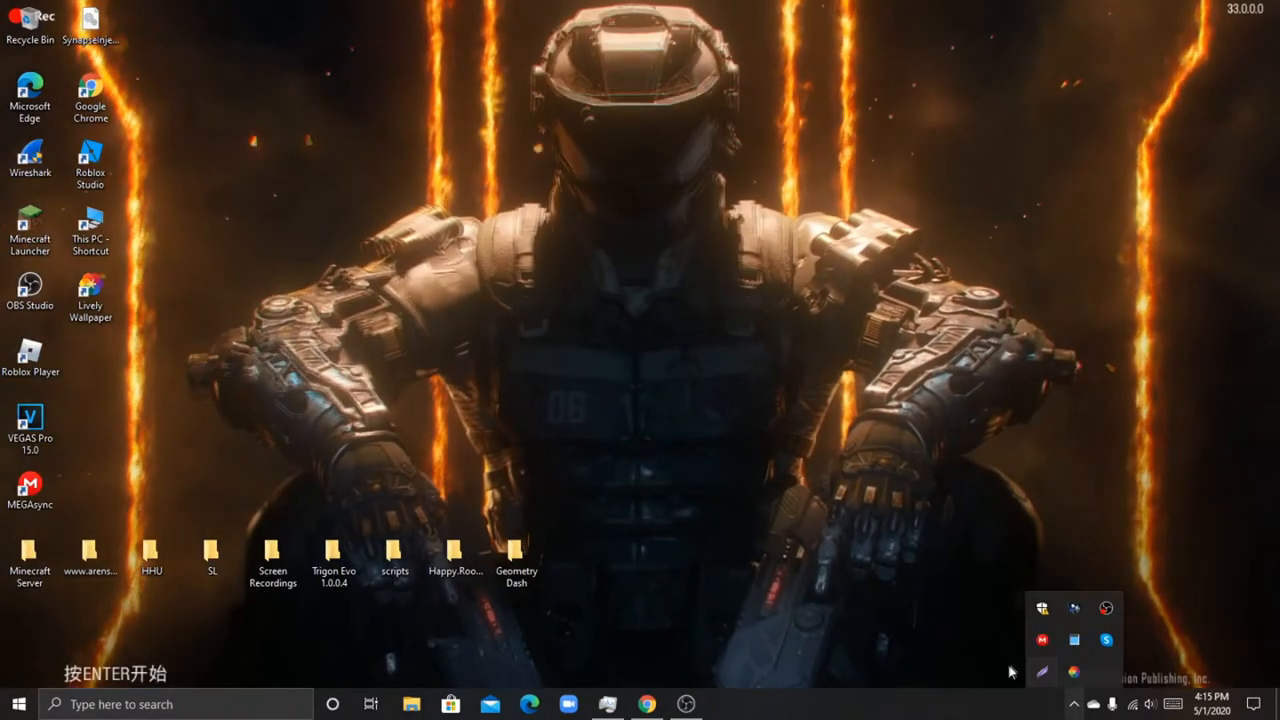
{"action": "right_click", "coordinate": [1040, 672]}
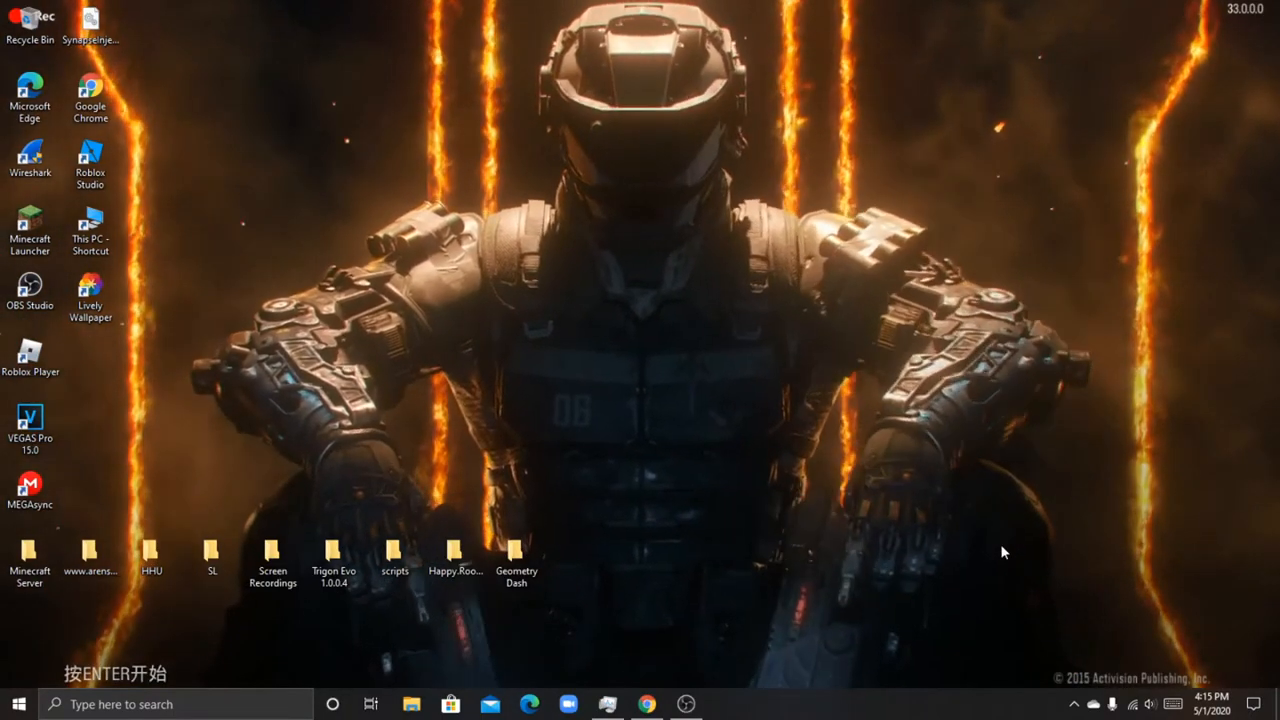
{"action": "left_click", "coordinate": [1072, 704]}
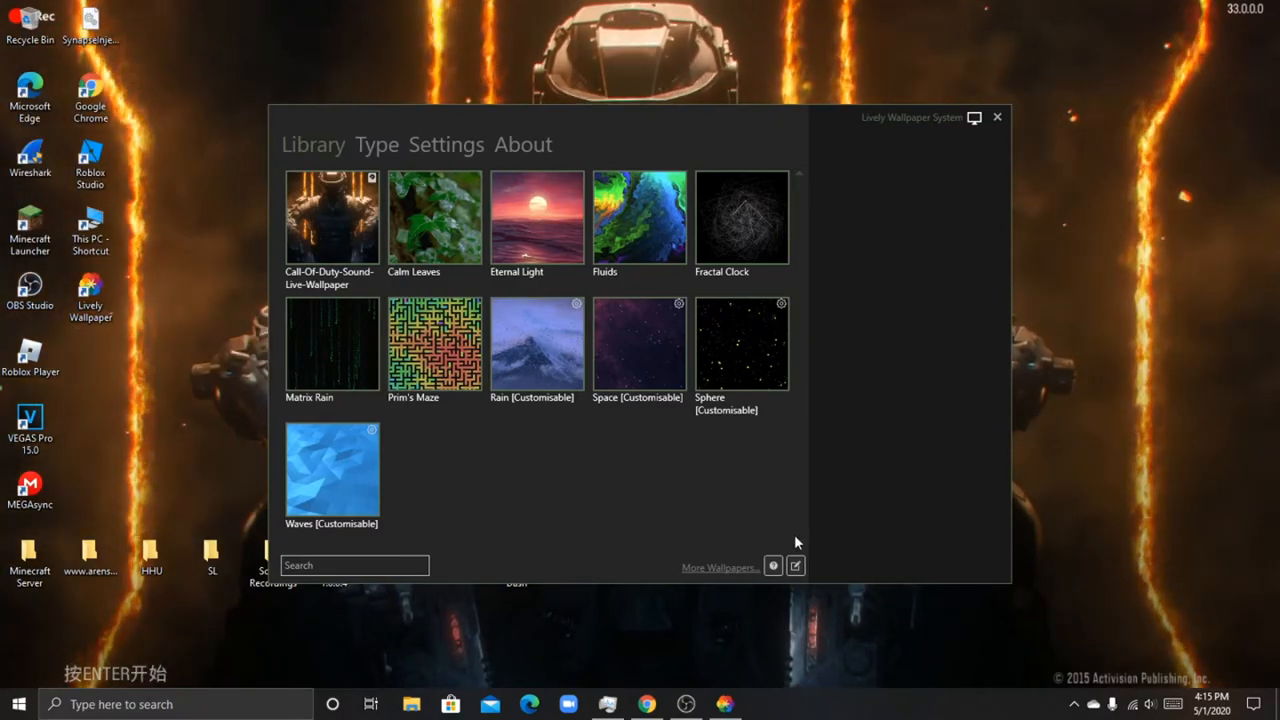
{"action": "mouse_move", "coordinate": [958, 176]}
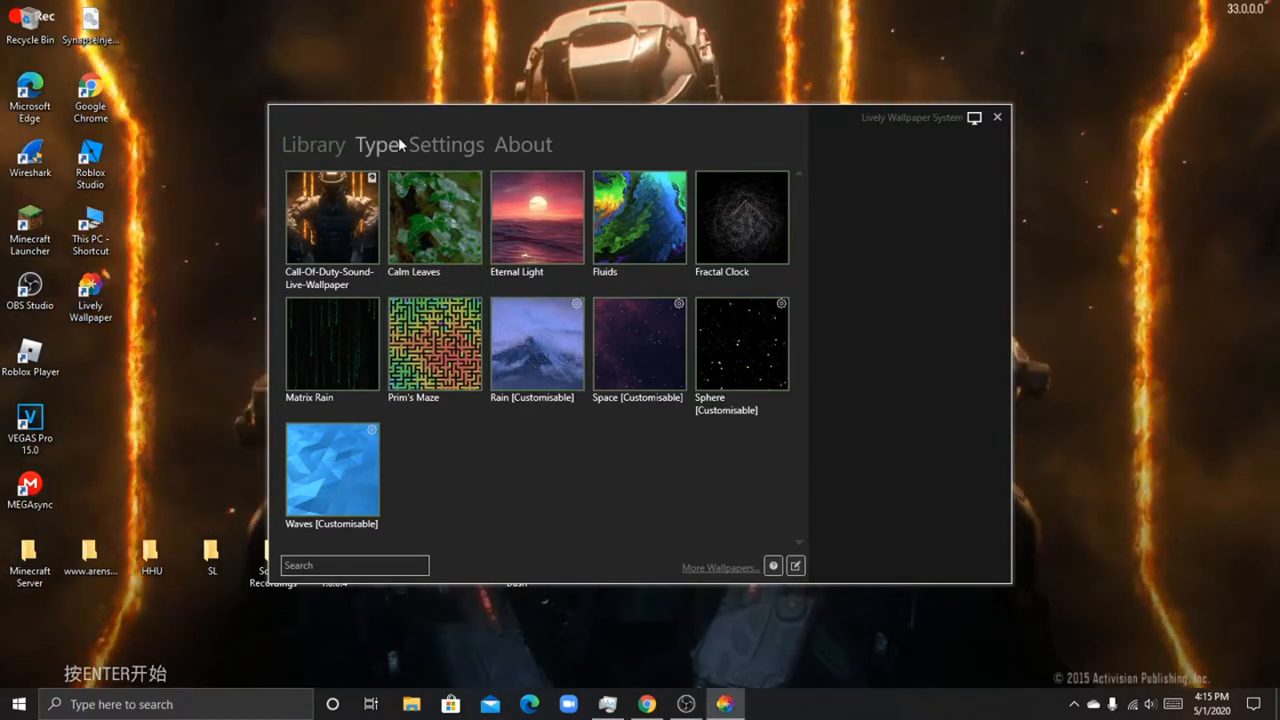
Step: Show Lively's wallpaper-type page listing media, game, web, audio-visualiser and zip types
{"action": "left_click", "coordinate": [378, 144]}
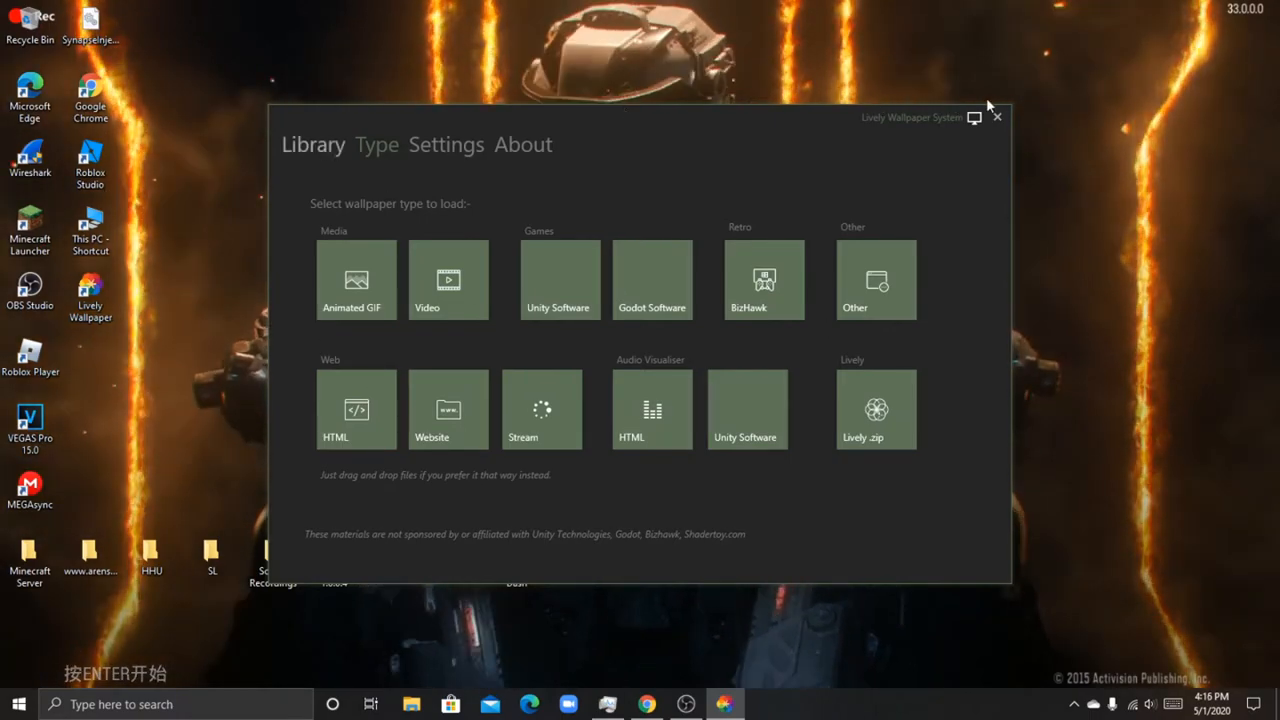
Step: Close the Lively window and switch to DesktopHut's COD Black Ops 3 wallpaper page
{"action": "left_click", "coordinate": [312, 144]}
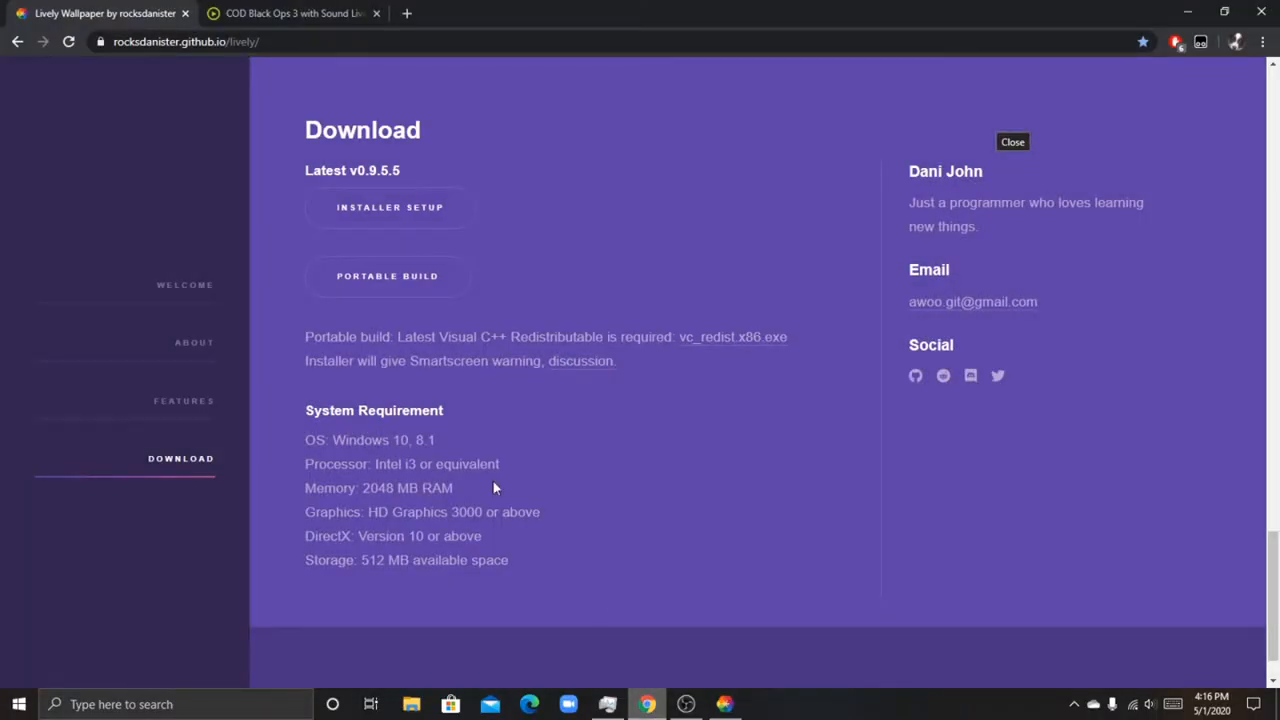
{"action": "left_click", "coordinate": [290, 12]}
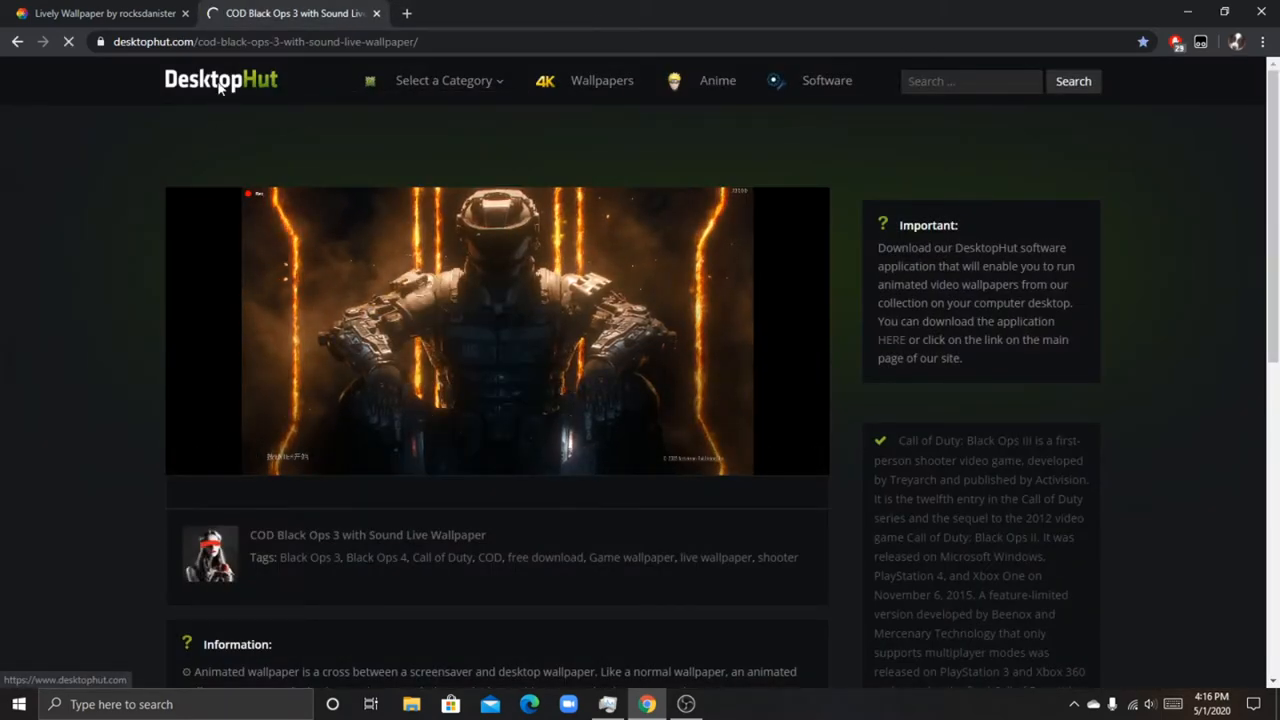
Step: Browse the DesktopHut home page's live wallpaper gallery, then return to the Lively download tab
{"action": "left_click", "coordinate": [220, 80]}
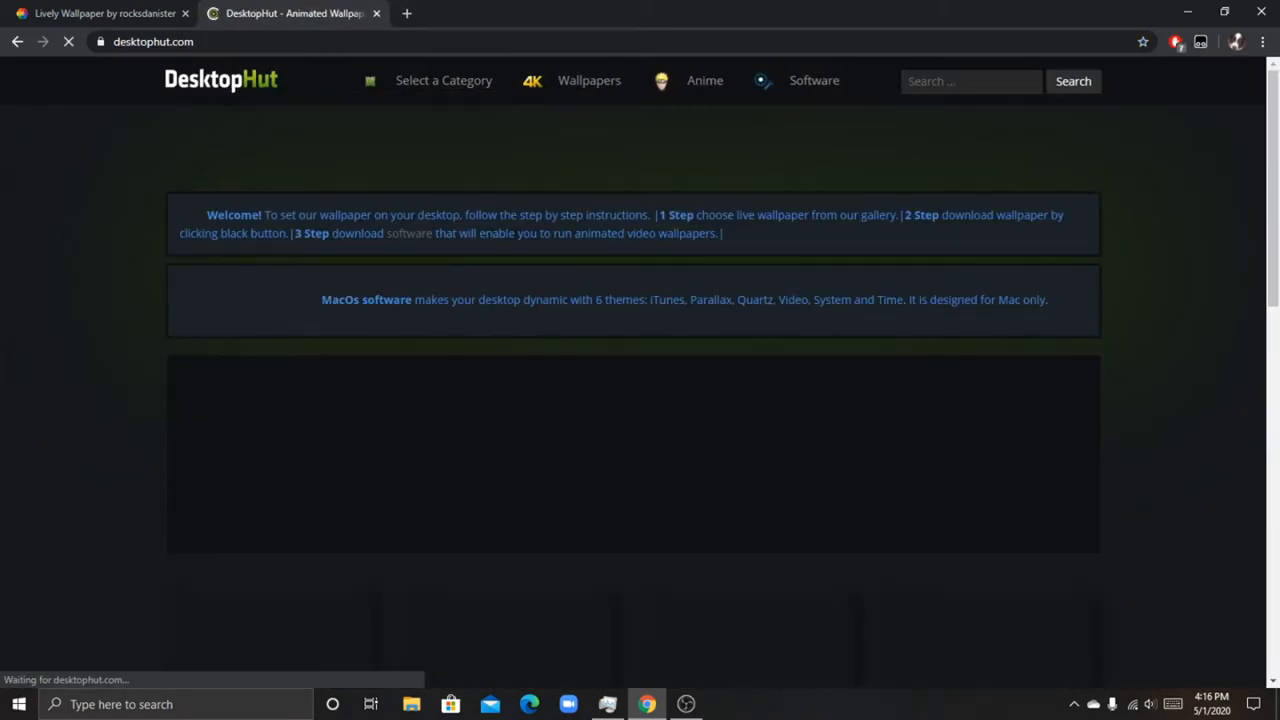
{"action": "scroll", "scroll_direction": "down", "scroll_amount": 3}
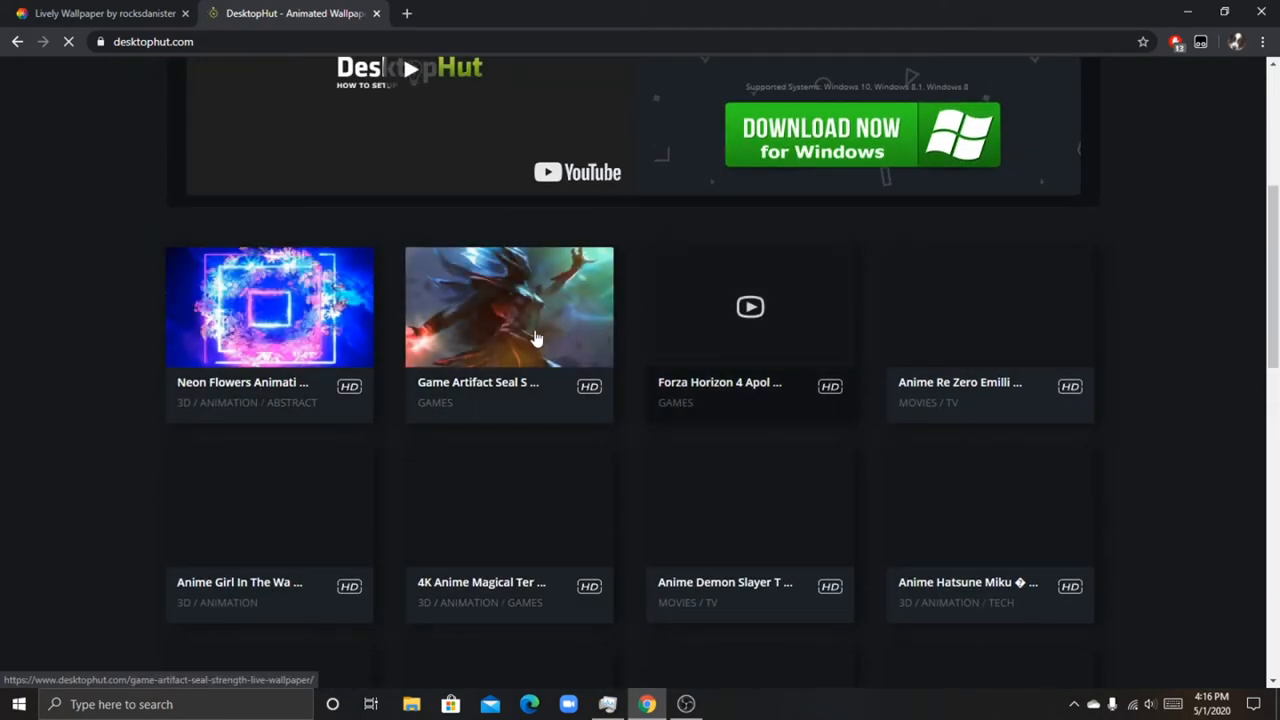
{"action": "scroll", "scroll_direction": "down", "scroll_amount": 3}
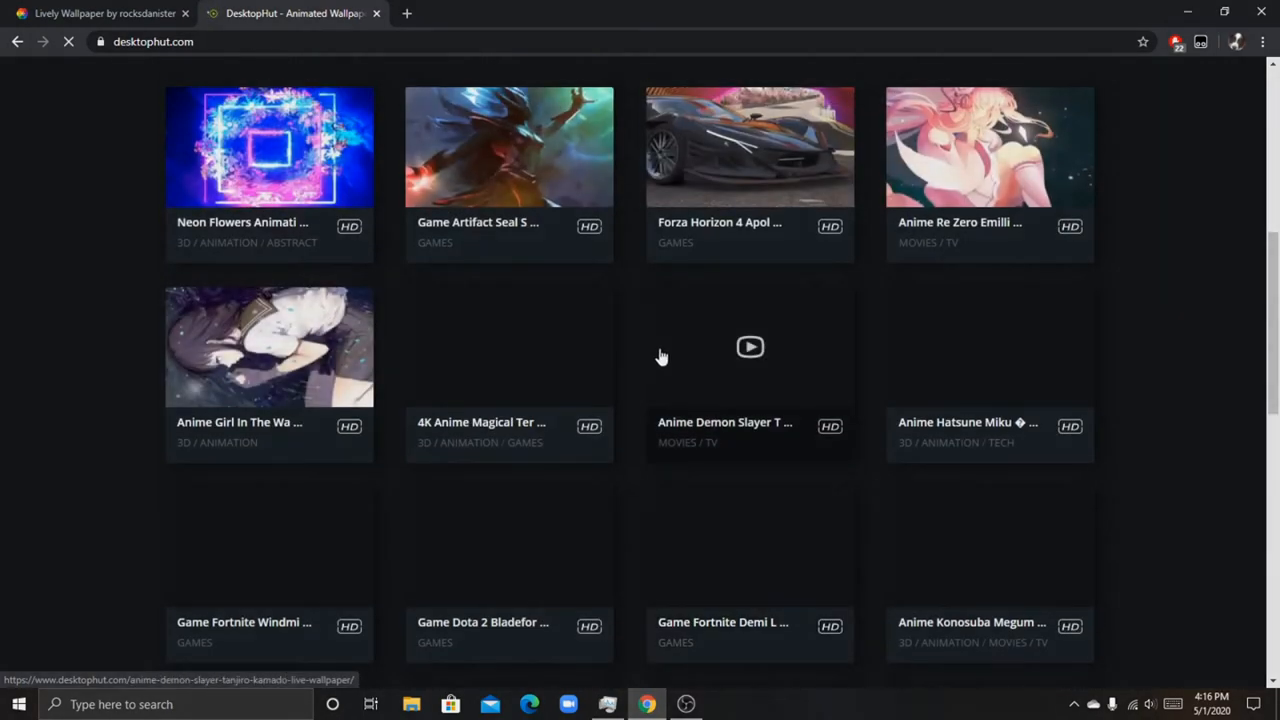
{"action": "left_click", "coordinate": [100, 12]}
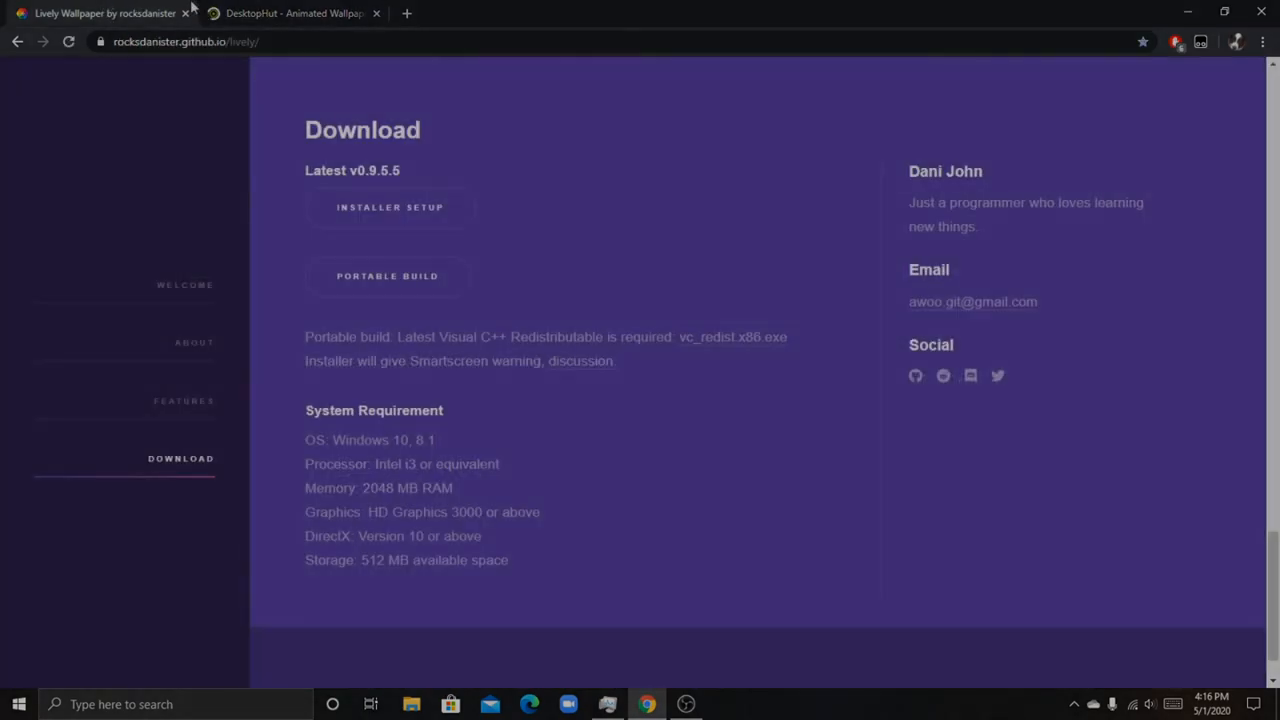